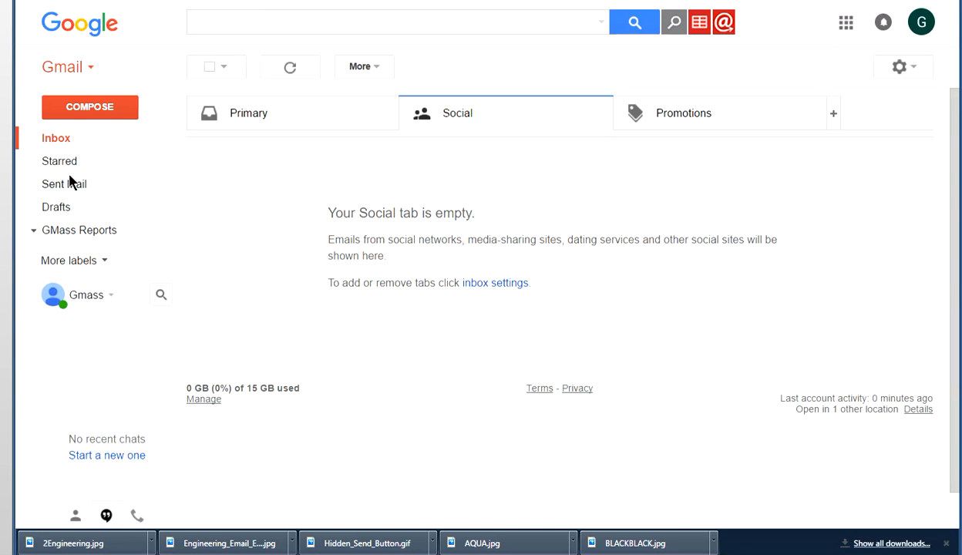
{"action": "mouse_move", "coordinate": [699, 21]}
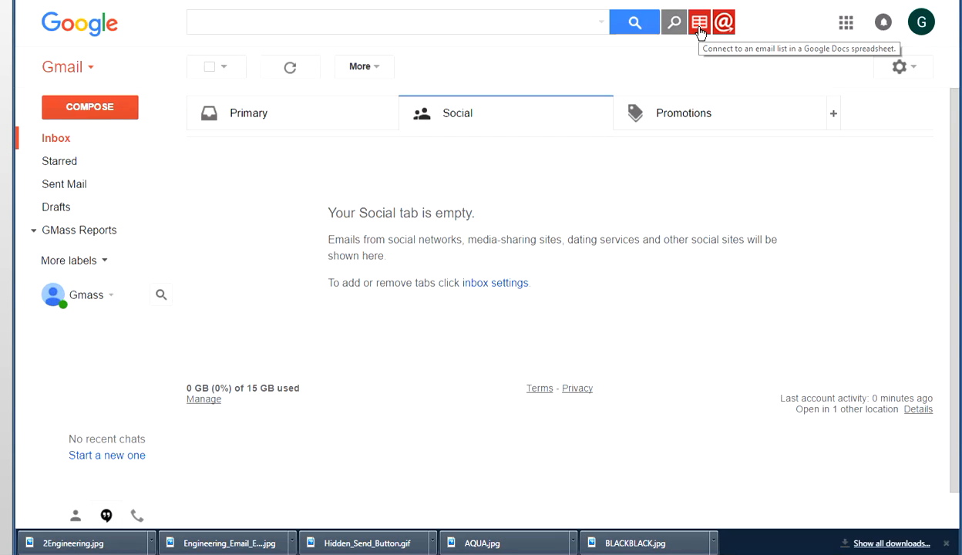
{"action": "mouse_move", "coordinate": [244, 3]}
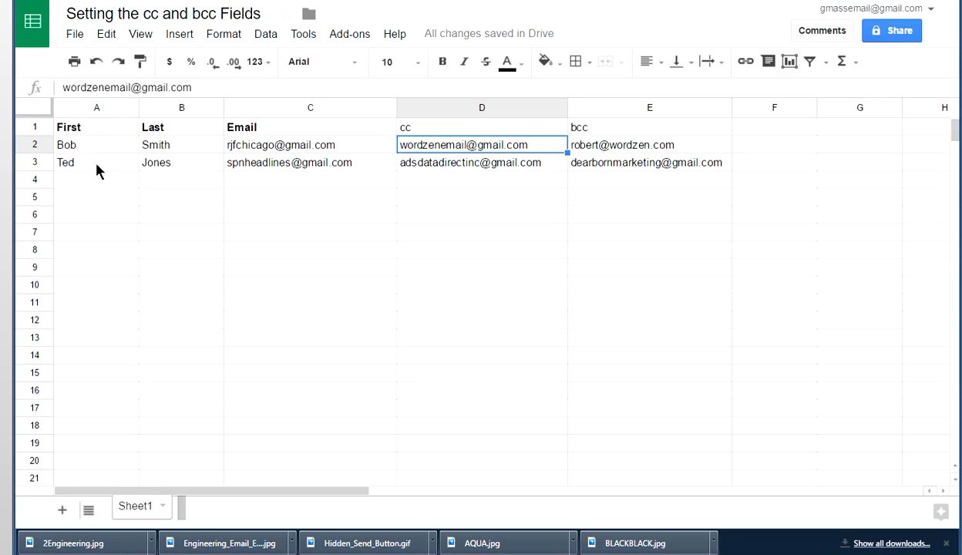
{"action": "mouse_move", "coordinate": [90, 148]}
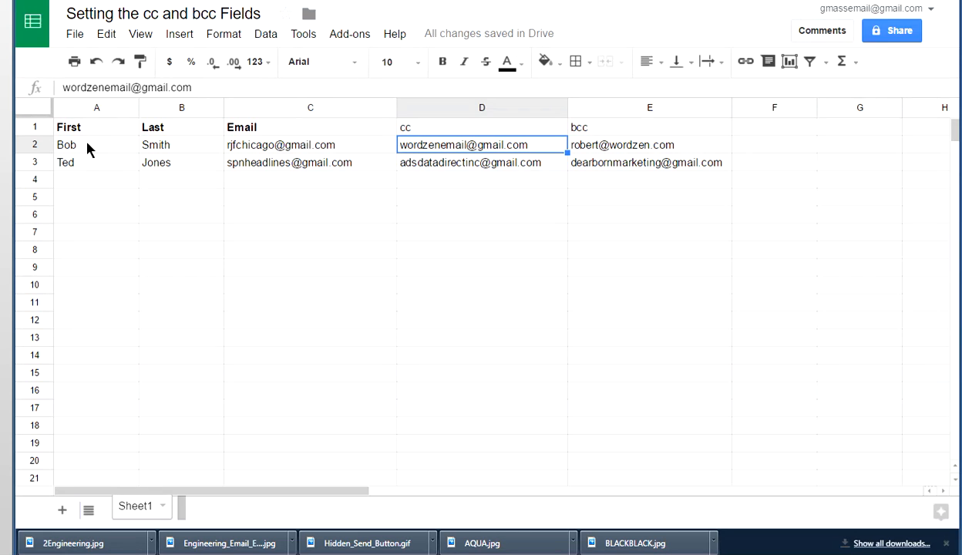
{"action": "mouse_move", "coordinate": [160, 148]}
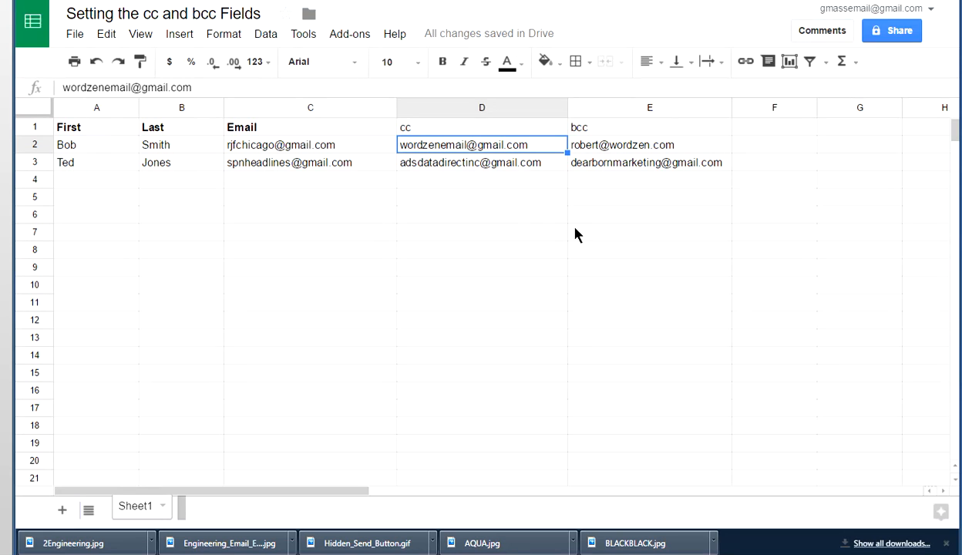
{"action": "mouse_move", "coordinate": [527, 228]}
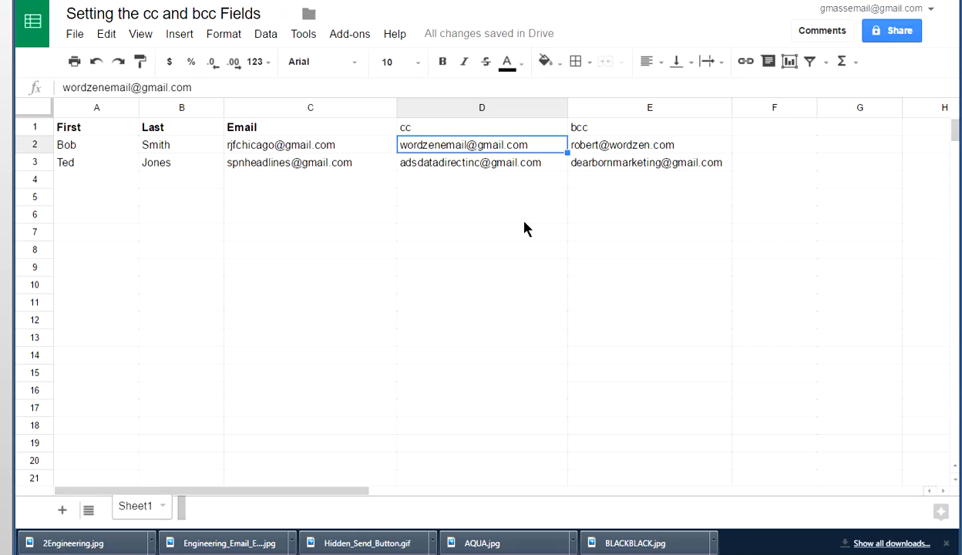
- Highlight the cc and bcc column headers and the two recipients' cc and bcc addresses
{"action": "left_click", "coordinate": [481, 126]}
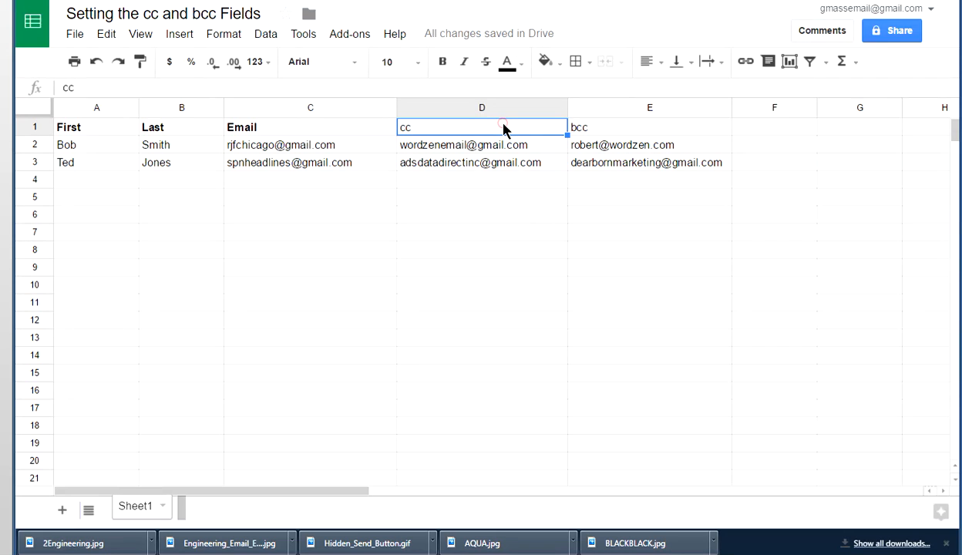
{"action": "left_click", "coordinate": [651, 126]}
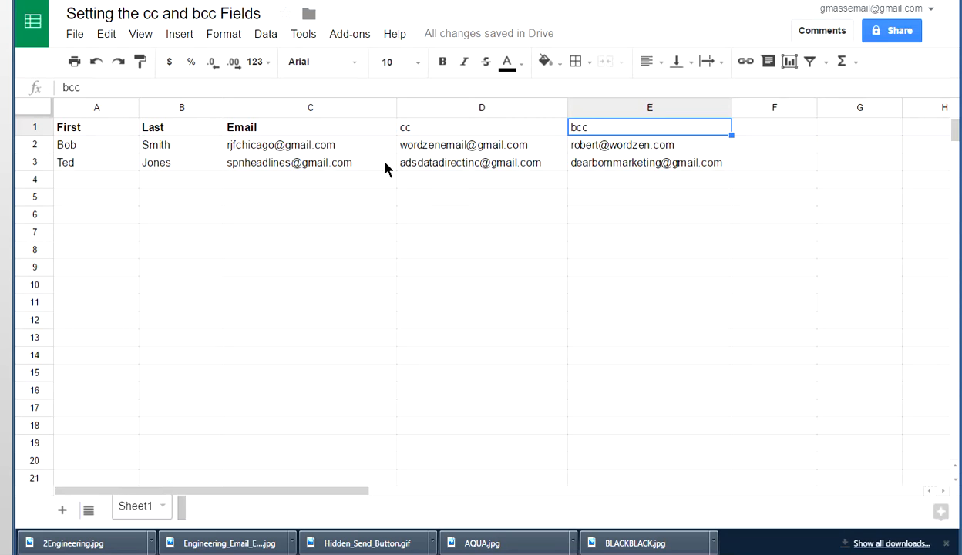
{"action": "mouse_move", "coordinate": [428, 170]}
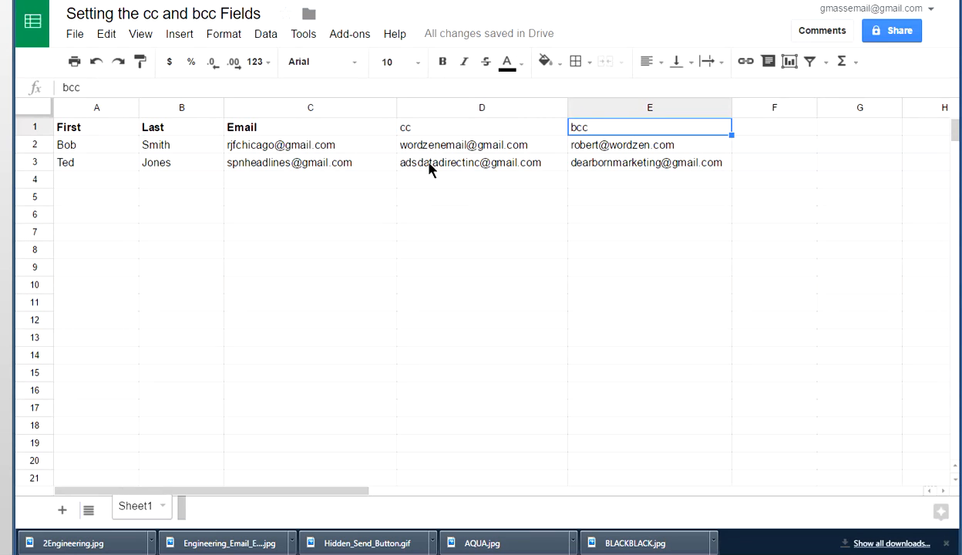
{"action": "mouse_move", "coordinate": [429, 177]}
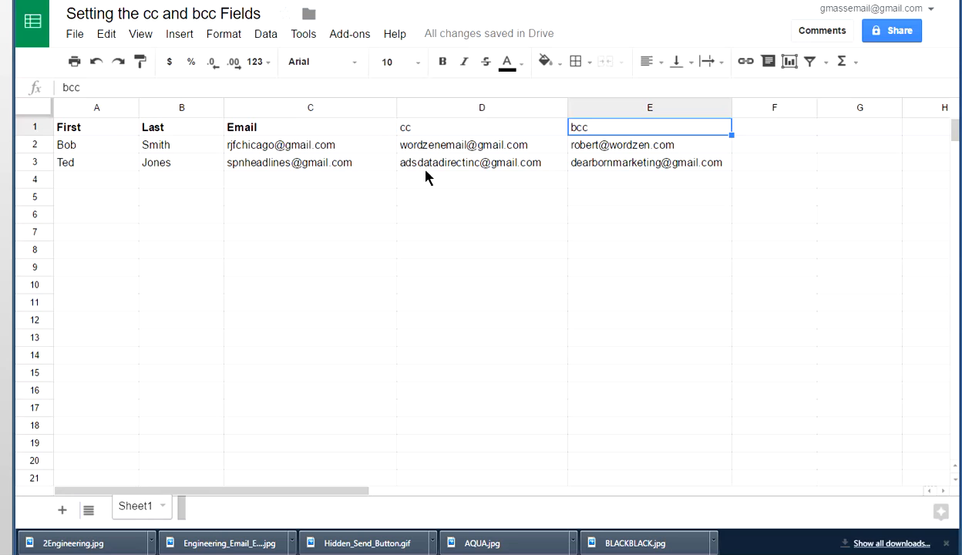
{"action": "mouse_move", "coordinate": [648, 152]}
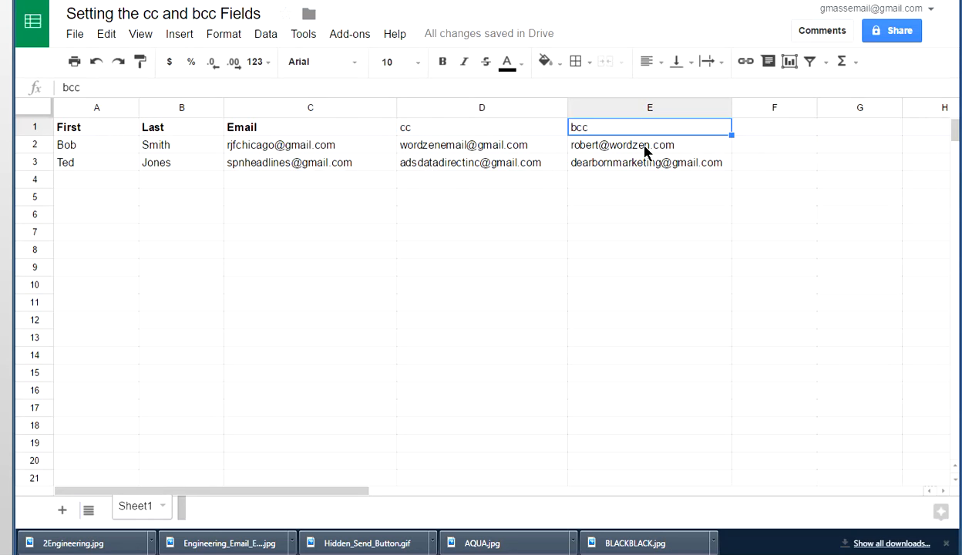
{"action": "mouse_move", "coordinate": [638, 169]}
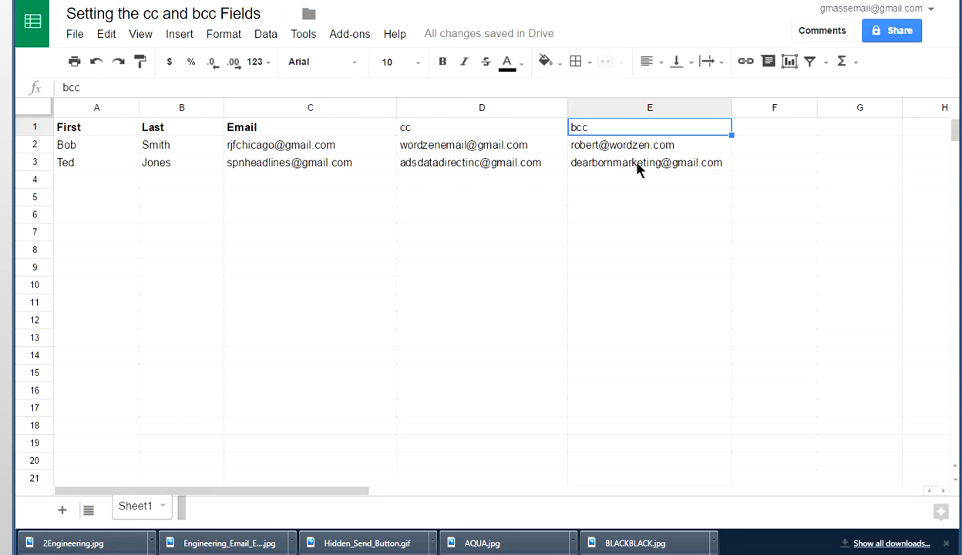
{"action": "mouse_move", "coordinate": [293, 176]}
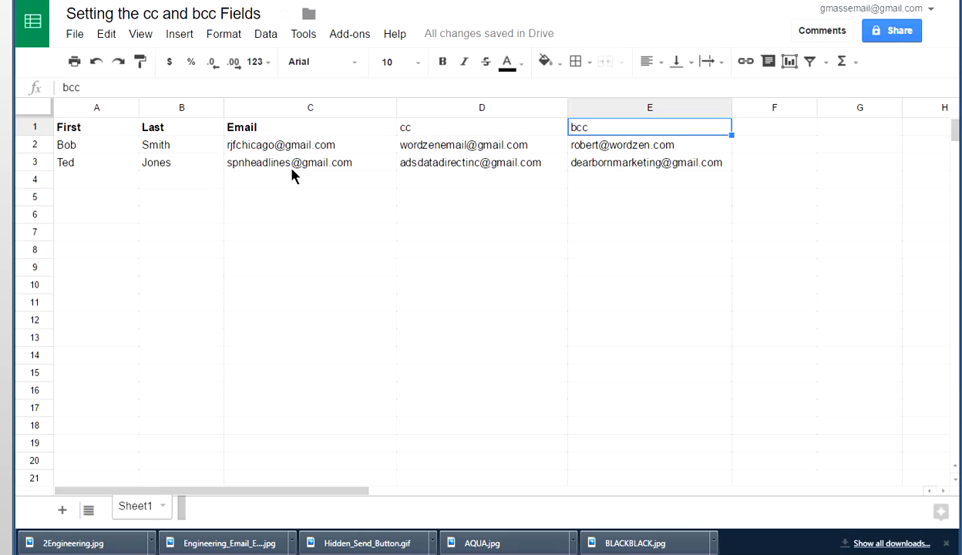
{"action": "mouse_move", "coordinate": [413, 179]}
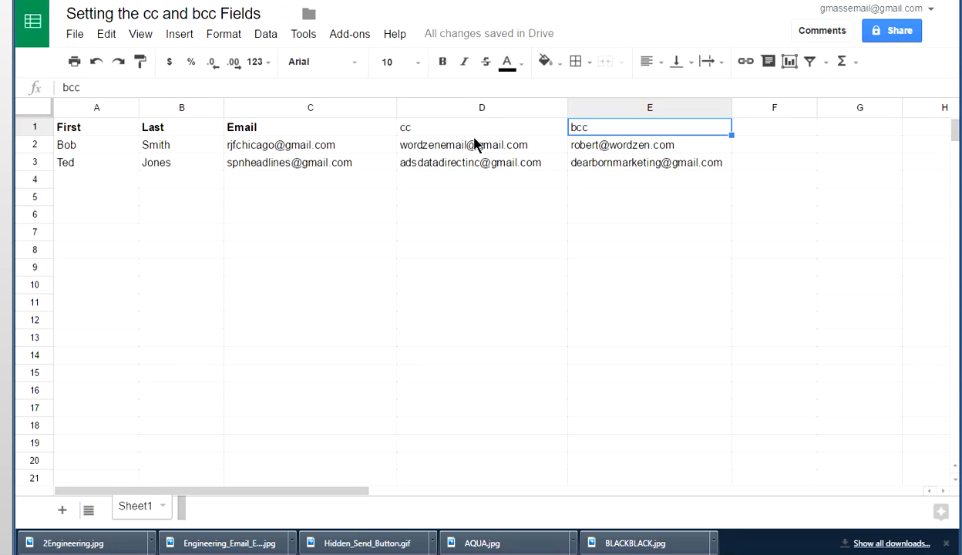
{"action": "left_click", "coordinate": [463, 145]}
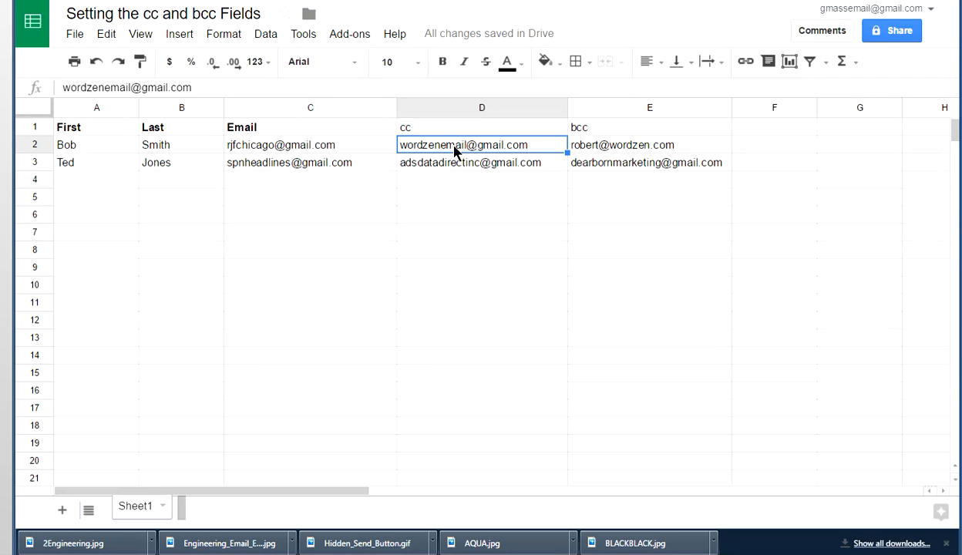
{"action": "left_click", "coordinate": [648, 163]}
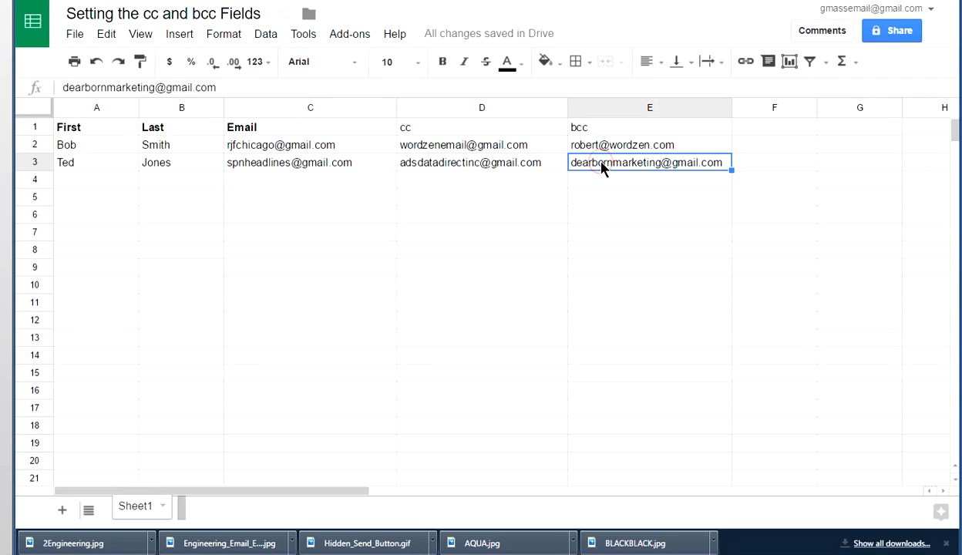
{"action": "mouse_move", "coordinate": [358, 227]}
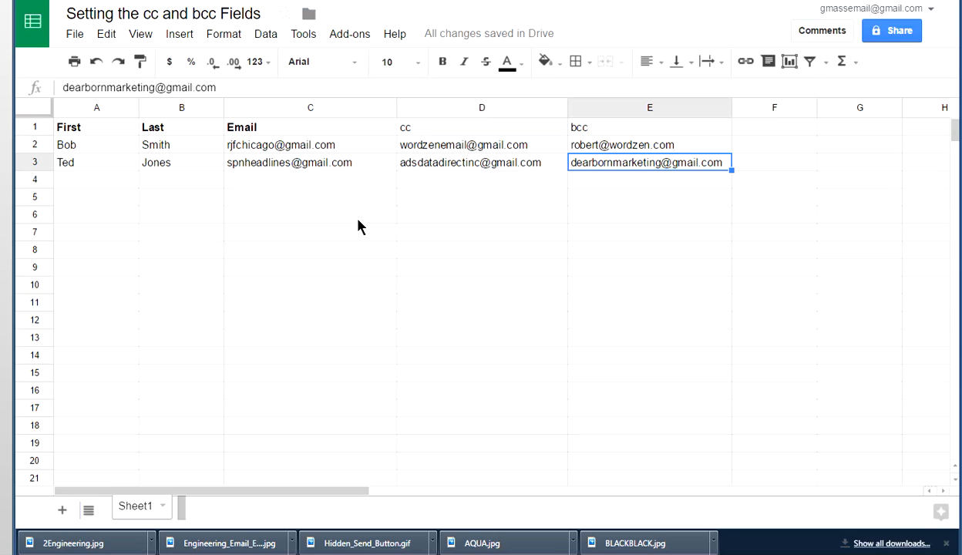
{"action": "mouse_move", "coordinate": [345, 228]}
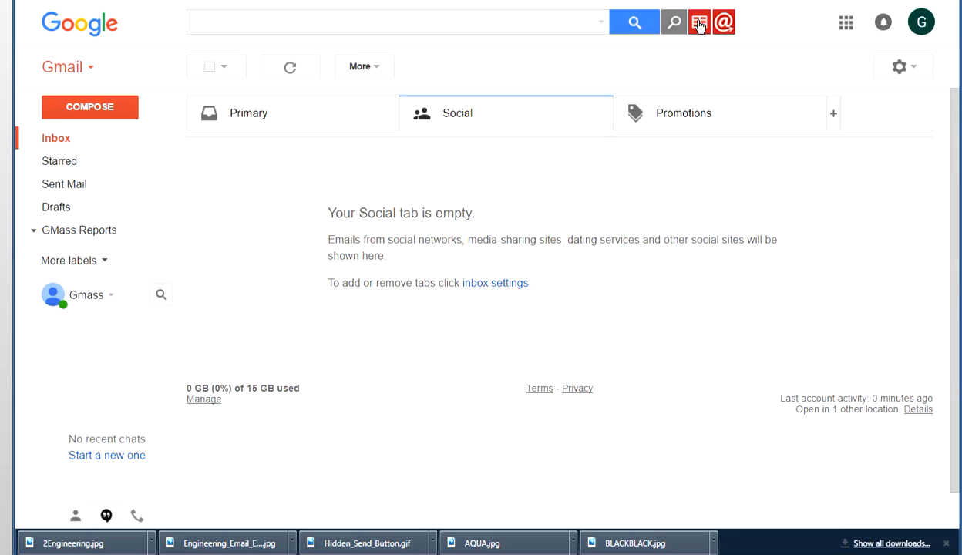
- Connect GMass to the 'Setting the cc and bcc Fields' Google Sheet as the recipient source
{"action": "left_click", "coordinate": [699, 22]}
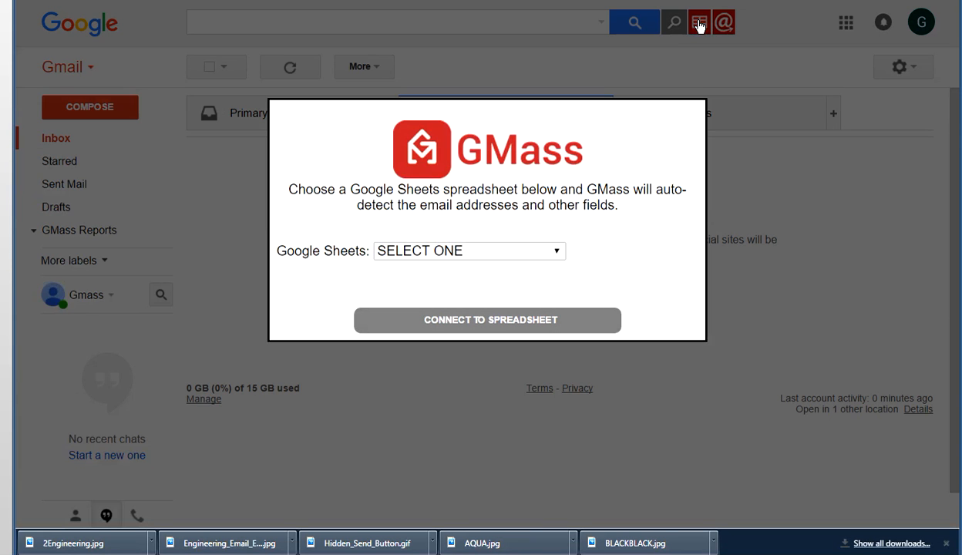
{"action": "left_click", "coordinate": [469, 250]}
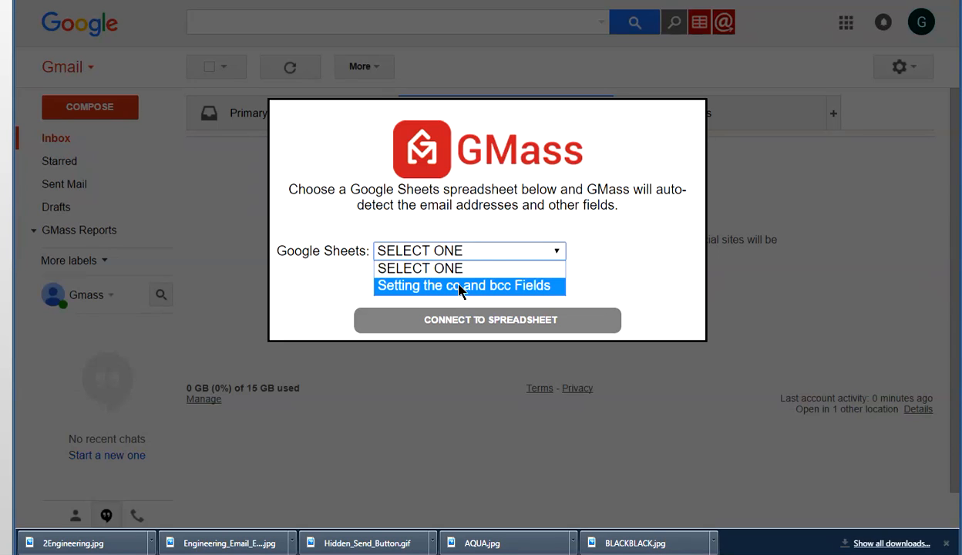
{"action": "left_click", "coordinate": [469, 285]}
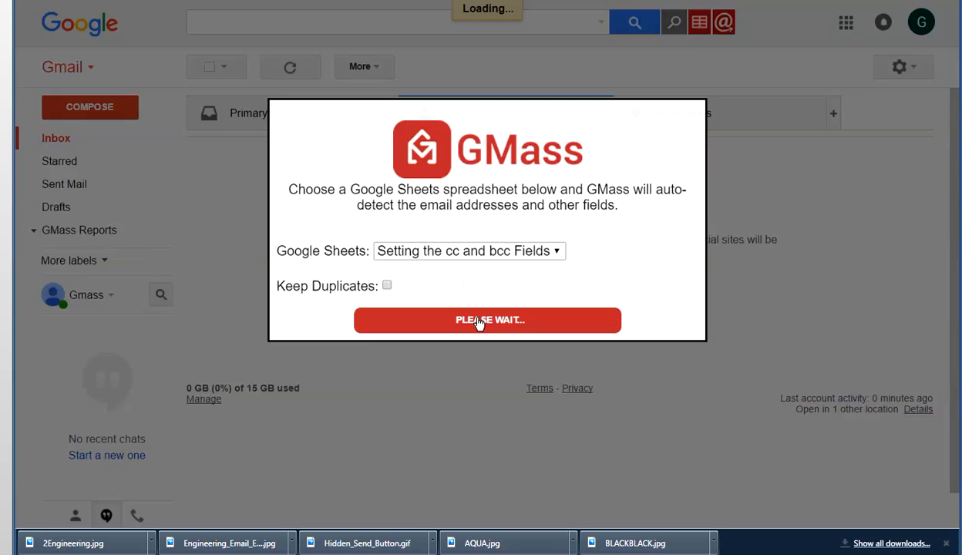
{"action": "left_click", "coordinate": [488, 319]}
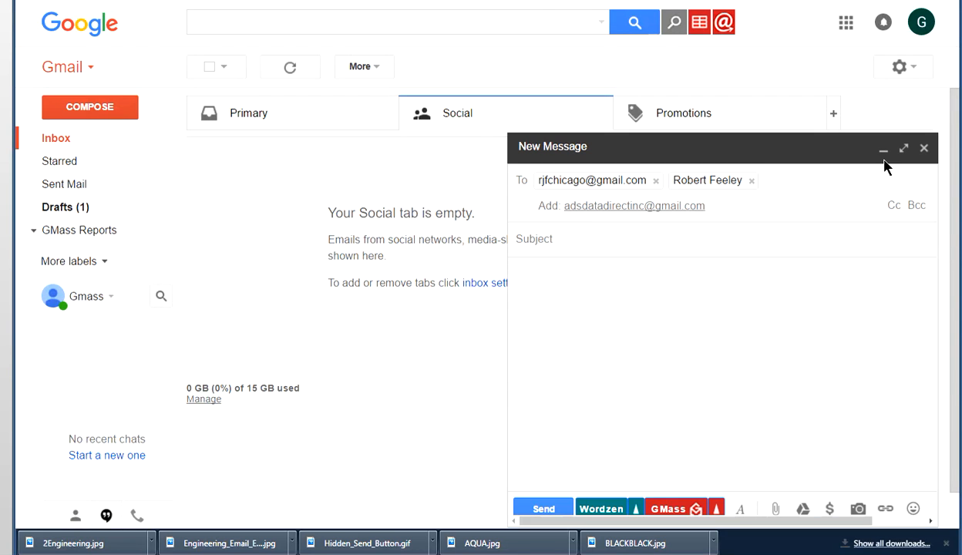
- Expand the draft full-screen, enter subject 'Hello', and reveal the Cc/Bcc address fields
{"action": "left_click", "coordinate": [903, 148]}
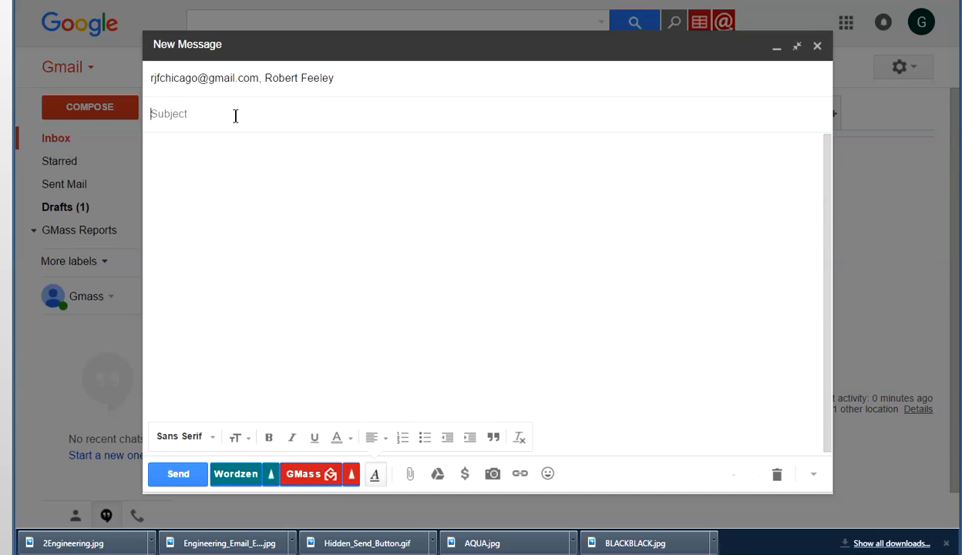
{"action": "type", "text": "Hello Hello"}
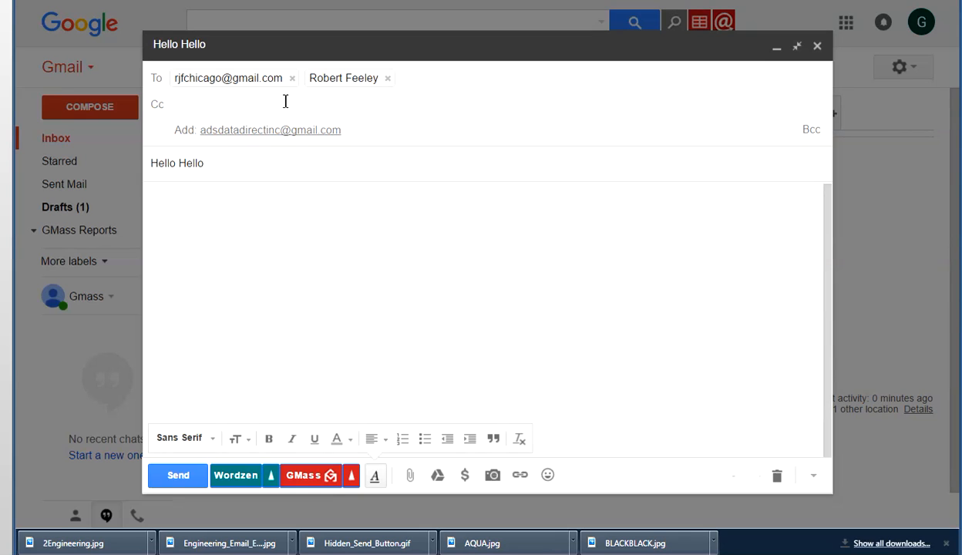
{"action": "left_click", "coordinate": [811, 130]}
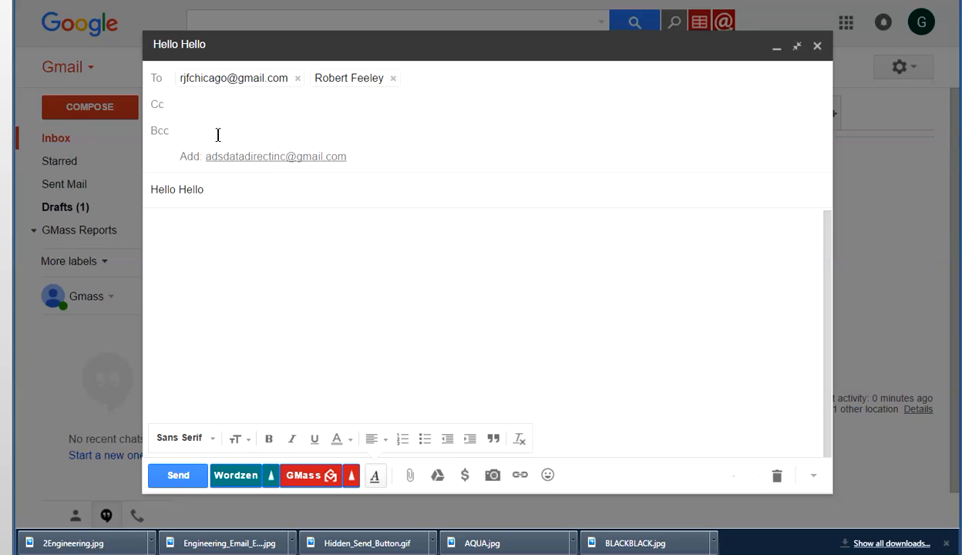
{"action": "mouse_move", "coordinate": [194, 147]}
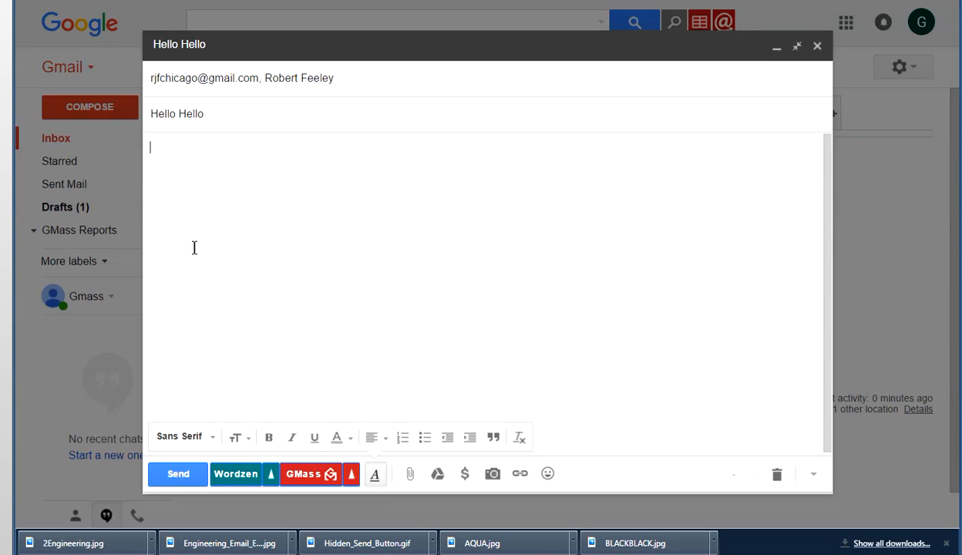
- Write the body 'Hello Again, Sincerely, Joe' and send the GMass mail merge
{"action": "type", "text": "Hello Again"}
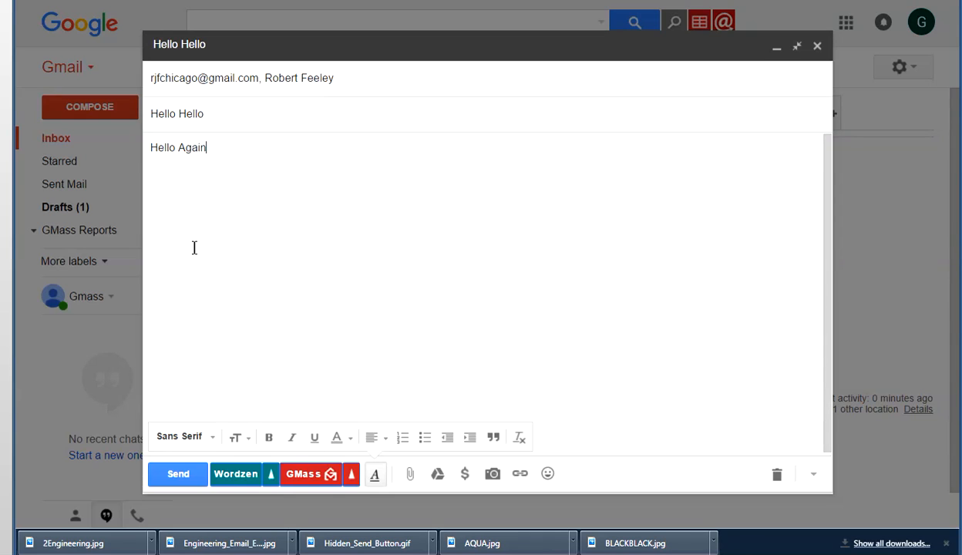
{"action": "key", "text": "enter"}
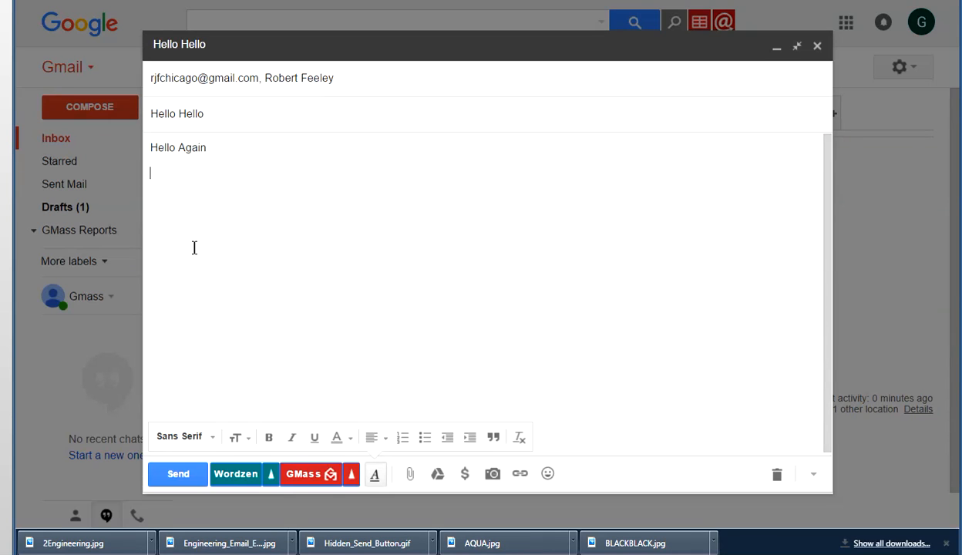
{"action": "type", "text": "Sincer"}
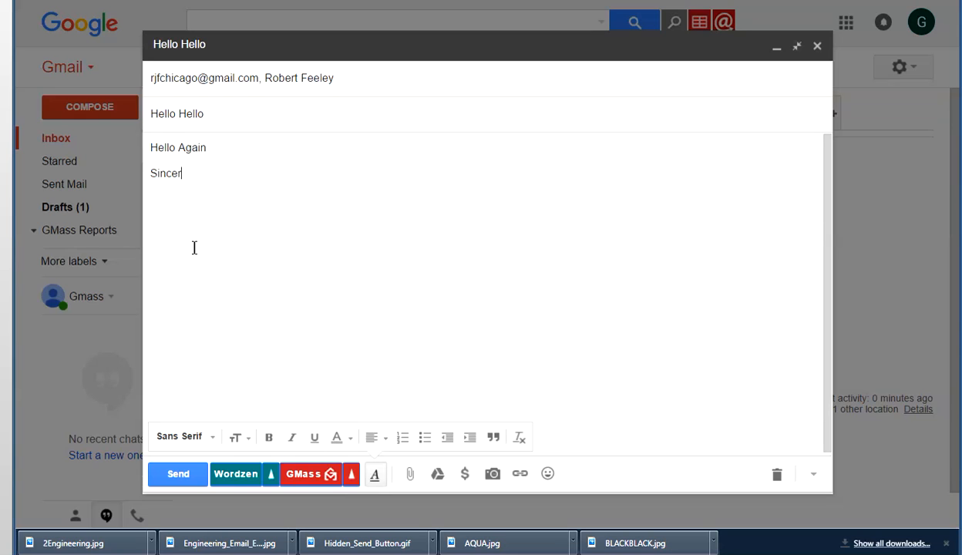
{"action": "type", "text": "ely."}
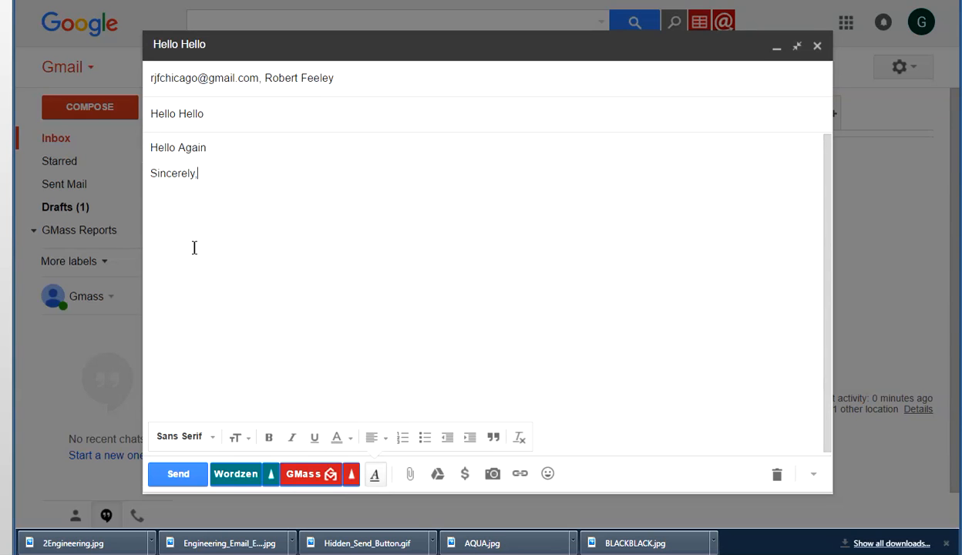
{"action": "type", "text": "Joe"}
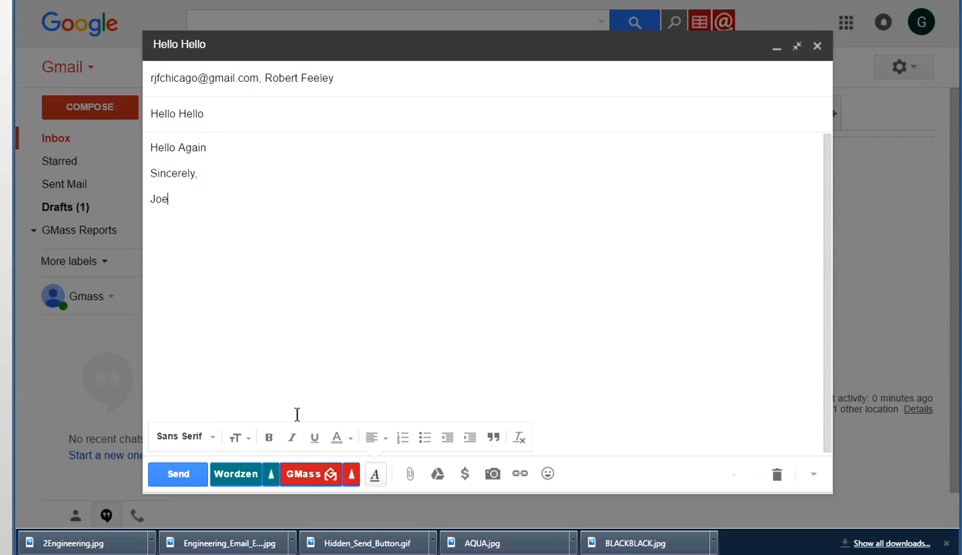
{"action": "left_click", "coordinate": [302, 474]}
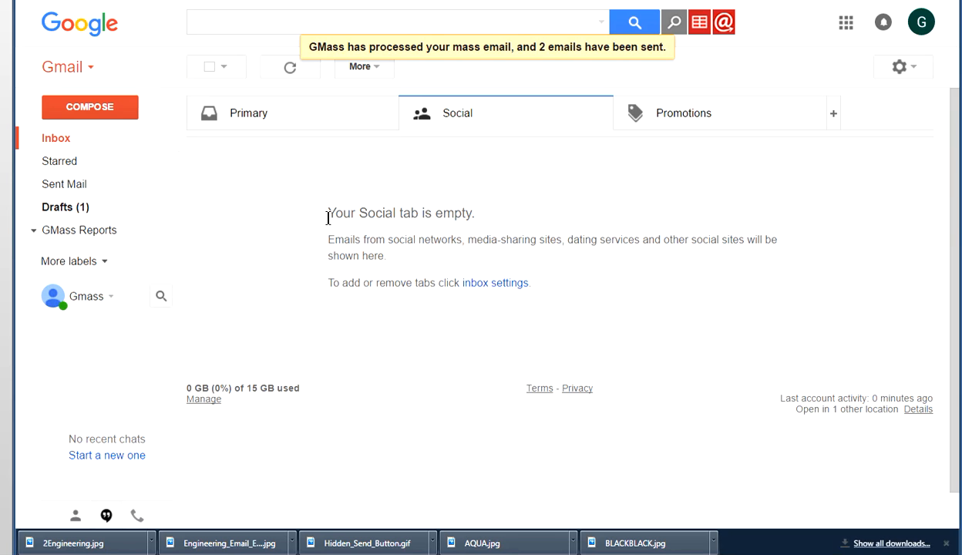
{"action": "mouse_move", "coordinate": [319, 208]}
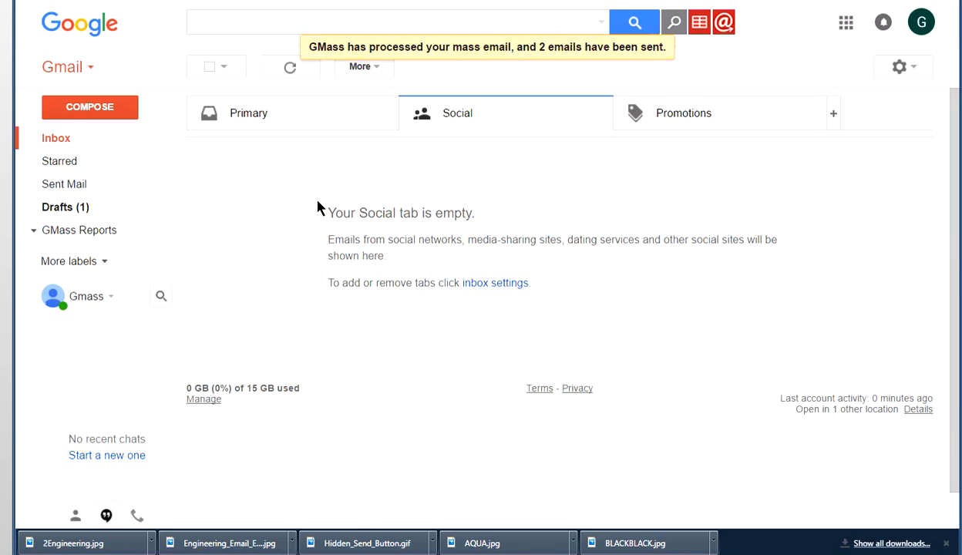
{"action": "mouse_move", "coordinate": [882, 226]}
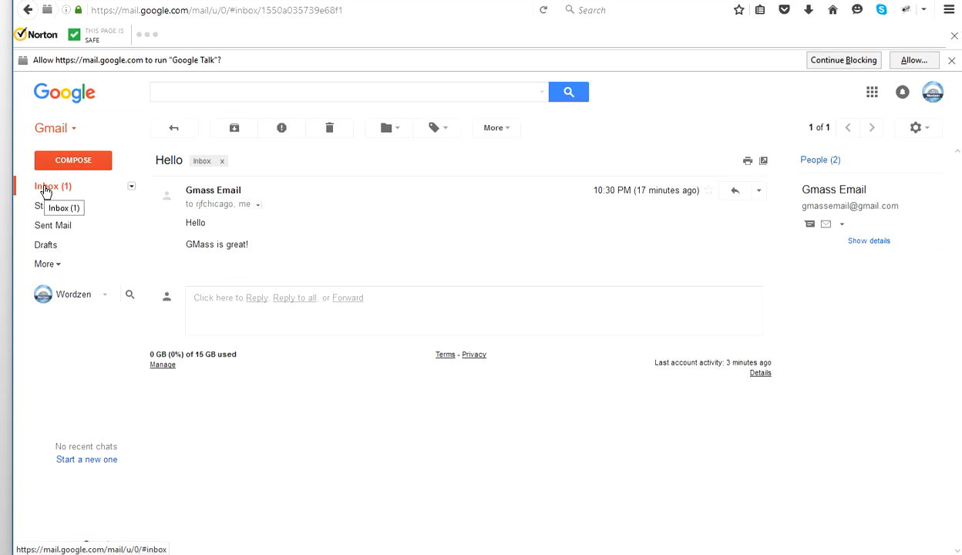
- Return to the recipient's inbox list and open the arrived 'Hello Hello' message
{"action": "left_click", "coordinate": [47, 185]}
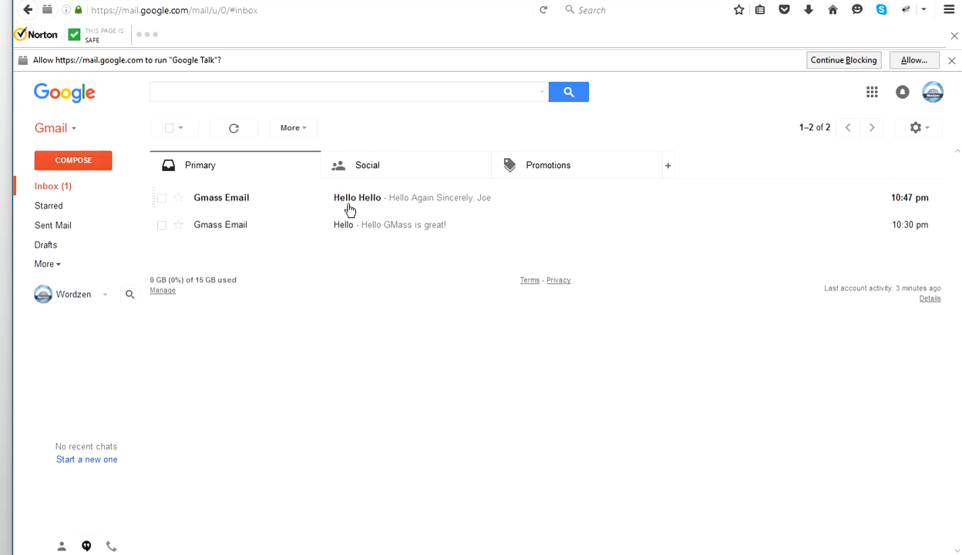
{"action": "mouse_move", "coordinate": [348, 200]}
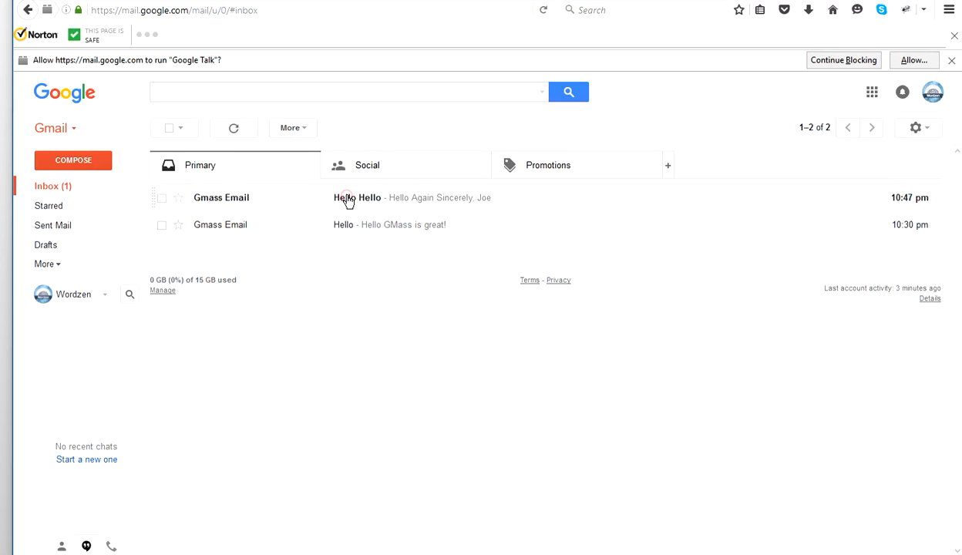
{"action": "left_click", "coordinate": [357, 197]}
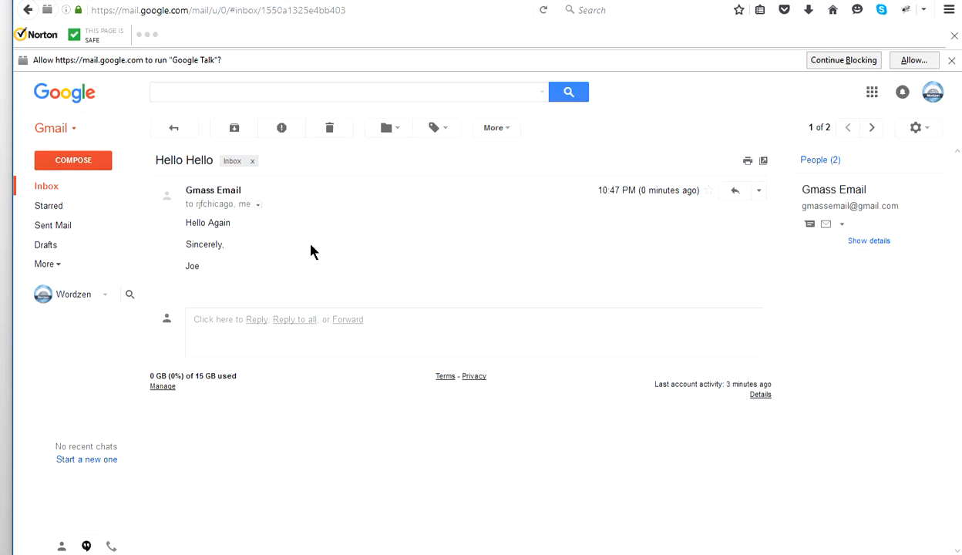
{"action": "mouse_move", "coordinate": [255, 253]}
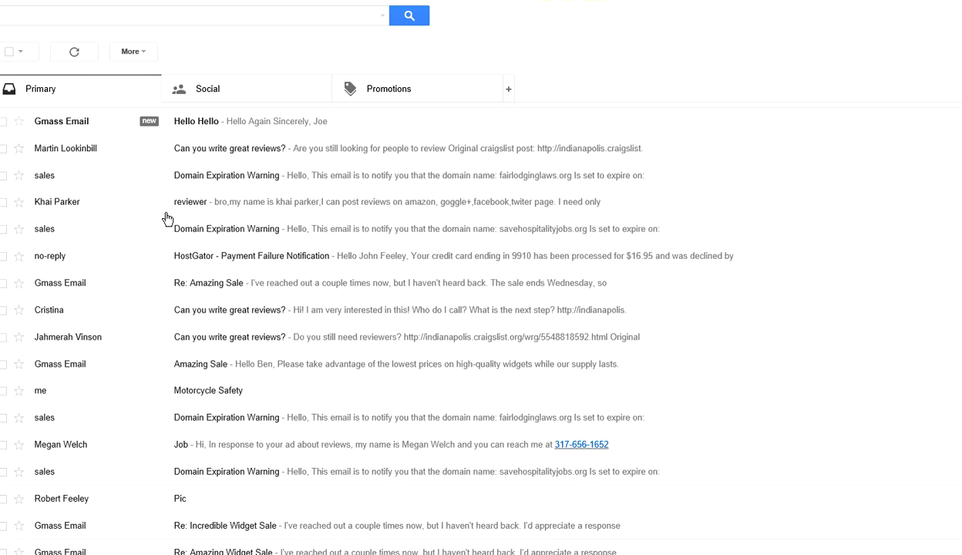
{"action": "mouse_move", "coordinate": [191, 130]}
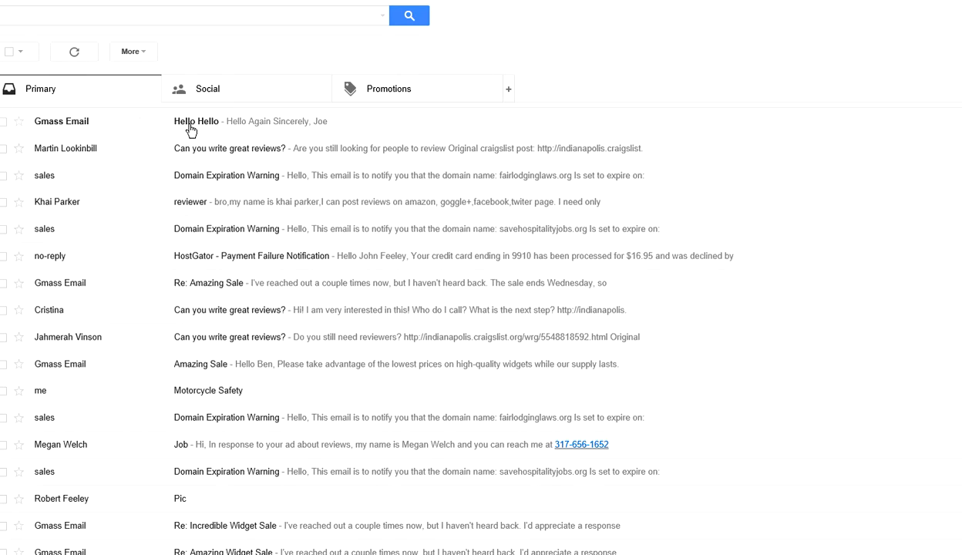
- Open 'Hello Hello' in the second recipient's inbox, received as a bcc copy
{"action": "left_click", "coordinate": [195, 120]}
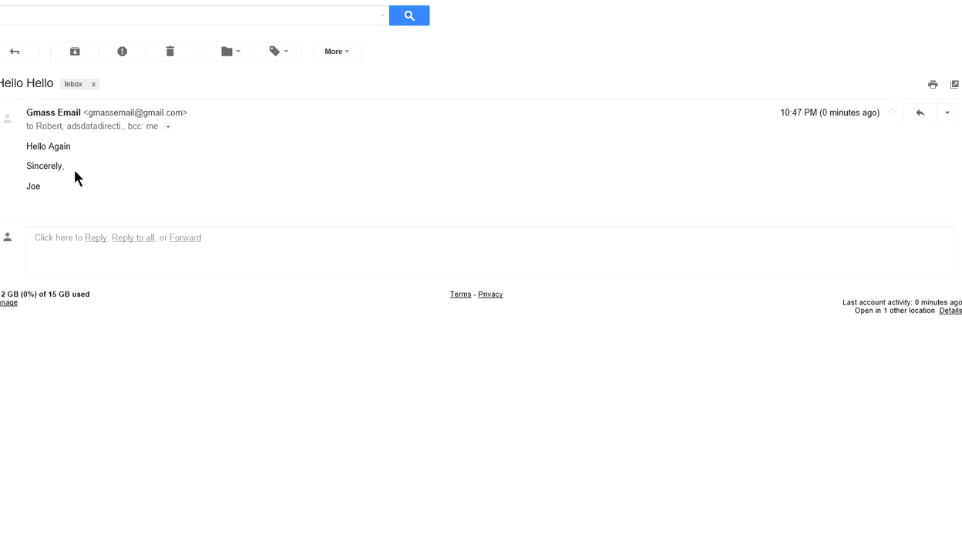
{"action": "mouse_move", "coordinate": [799, 105]}
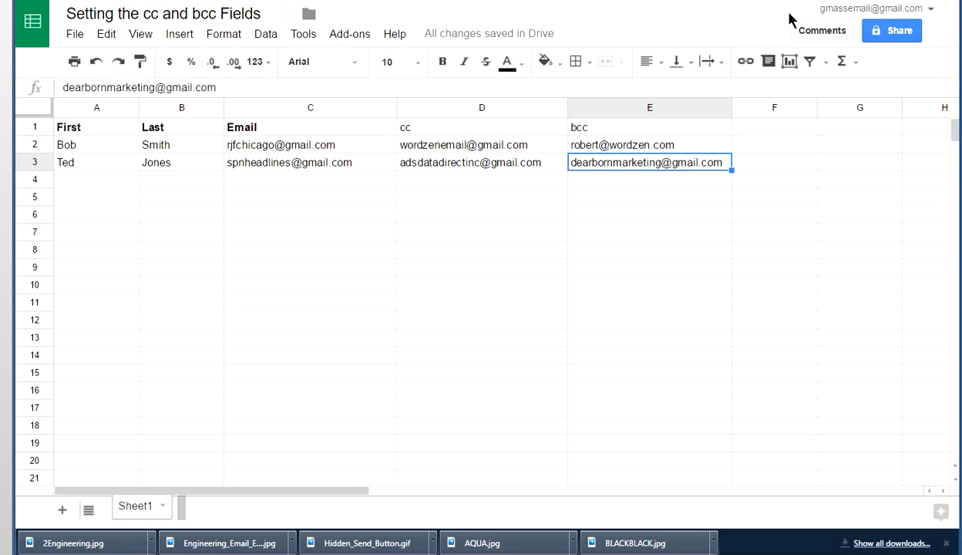
{"action": "mouse_move", "coordinate": [356, 188]}
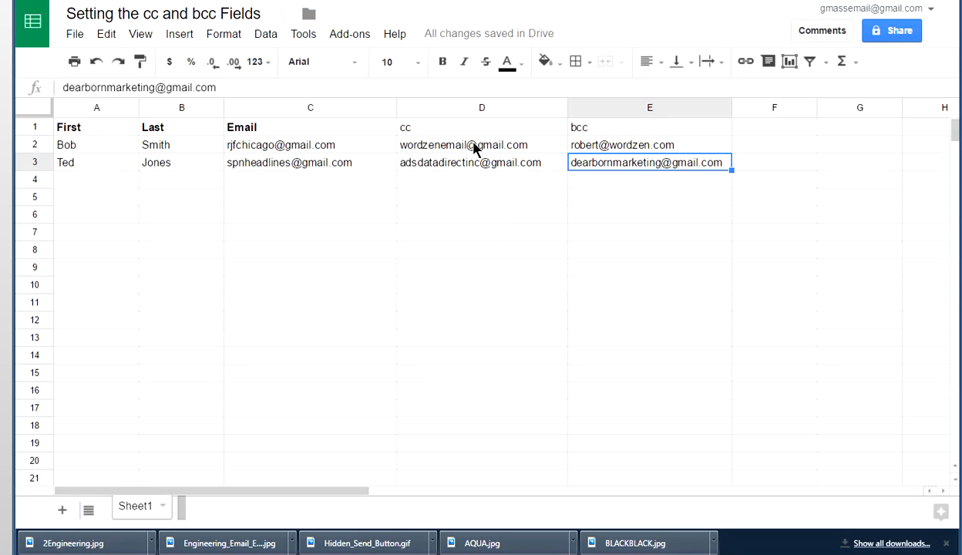
{"action": "mouse_move", "coordinate": [453, 302]}
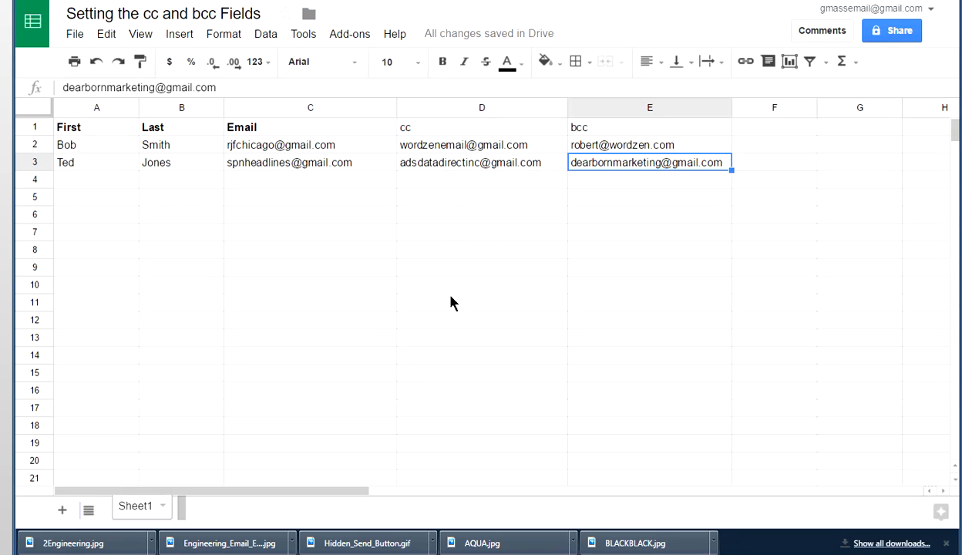
{"action": "mouse_move", "coordinate": [453, 169]}
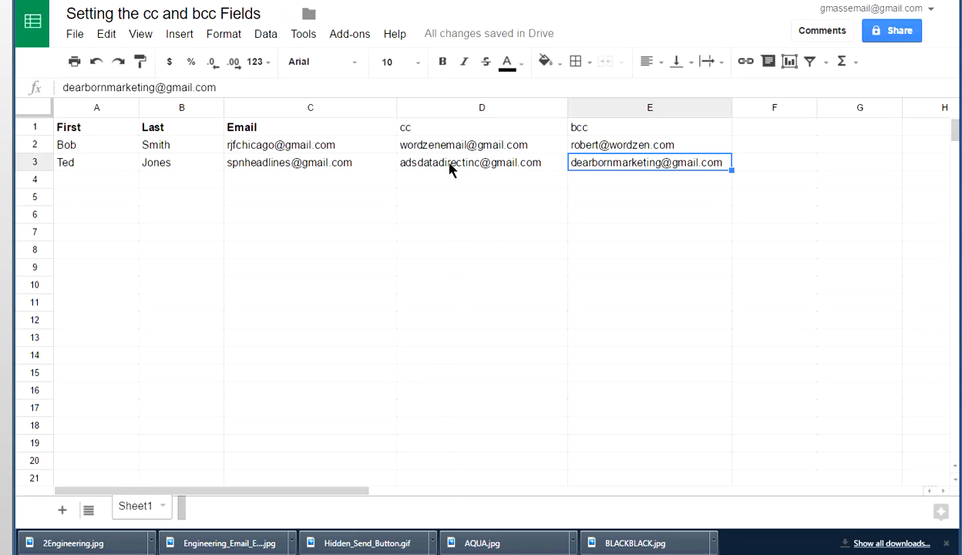
{"action": "mouse_move", "coordinate": [461, 135]}
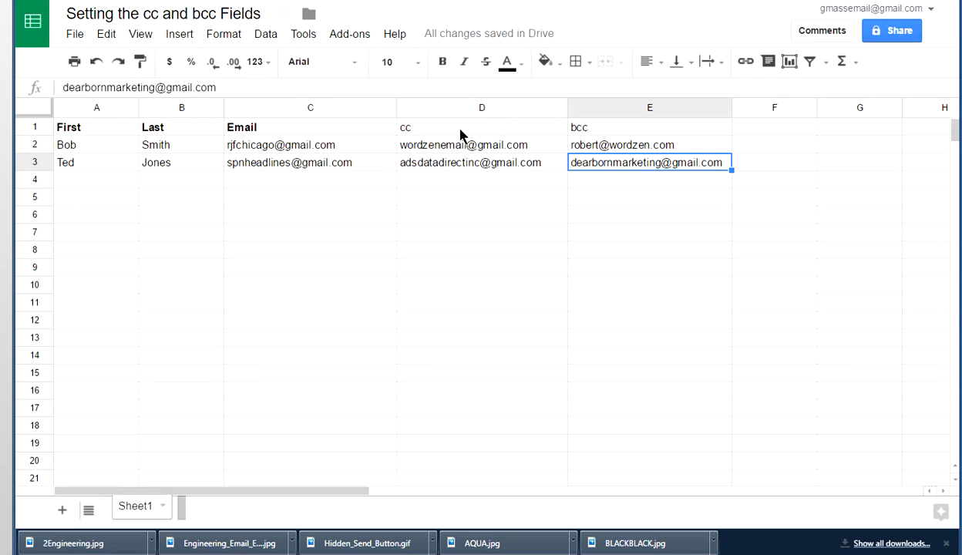
{"action": "mouse_move", "coordinate": [645, 135]}
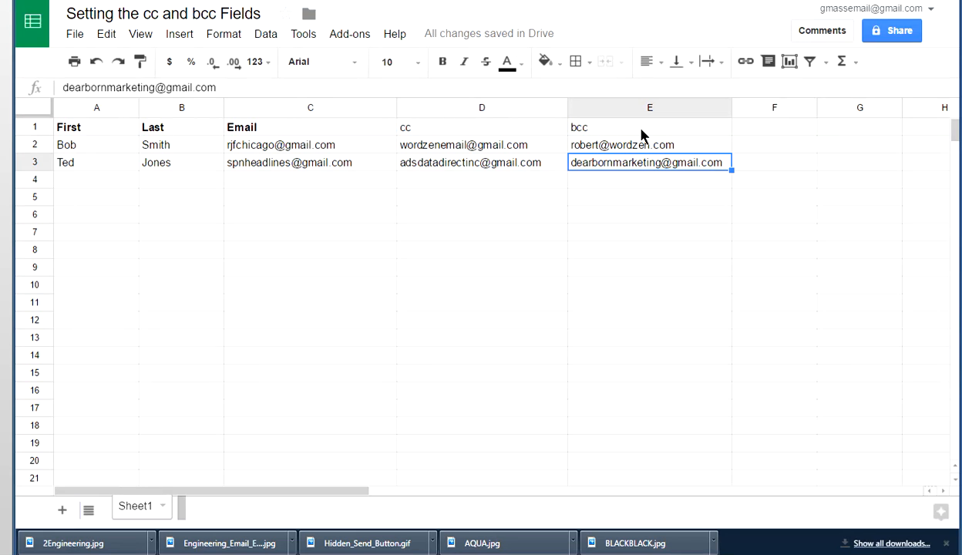
{"action": "mouse_move", "coordinate": [649, 216]}
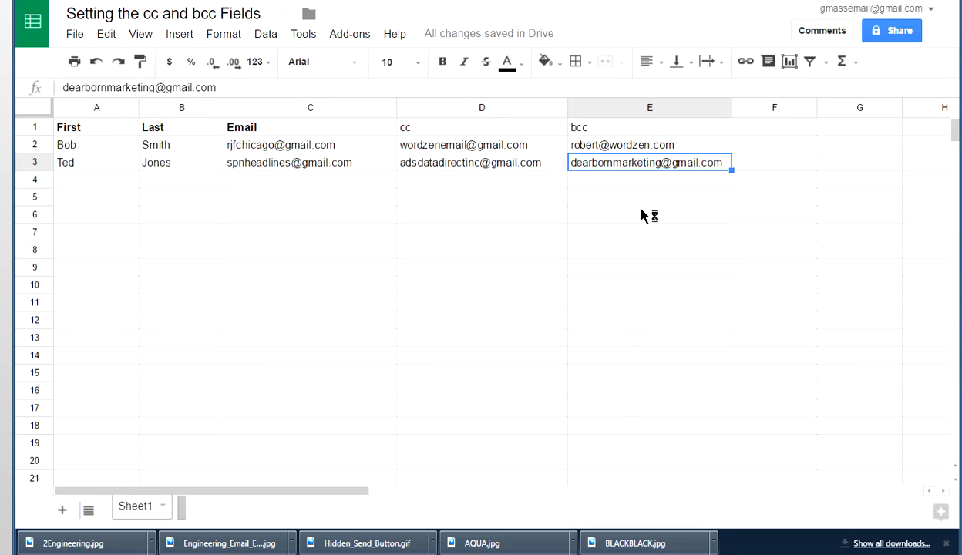
{"action": "mouse_move", "coordinate": [234, 131]}
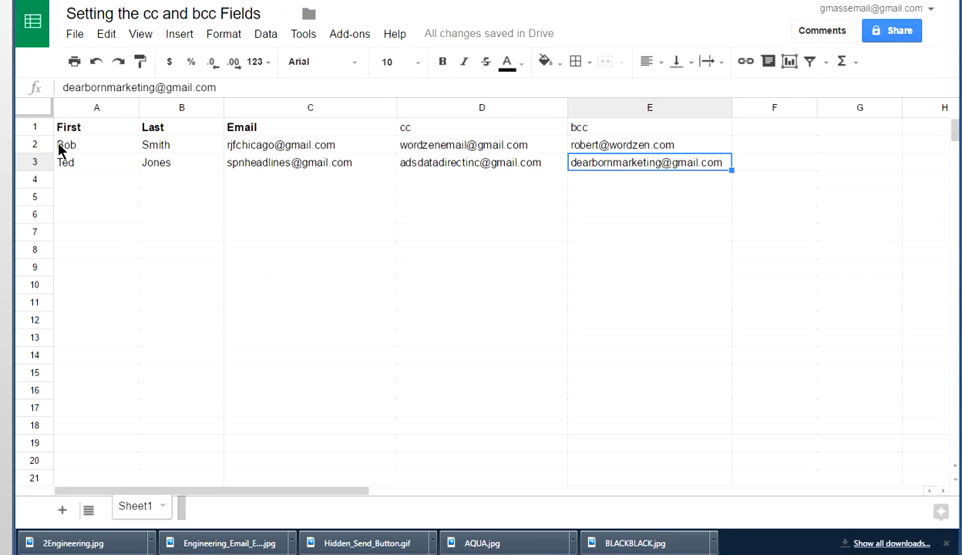
{"action": "mouse_move", "coordinate": [203, 157]}
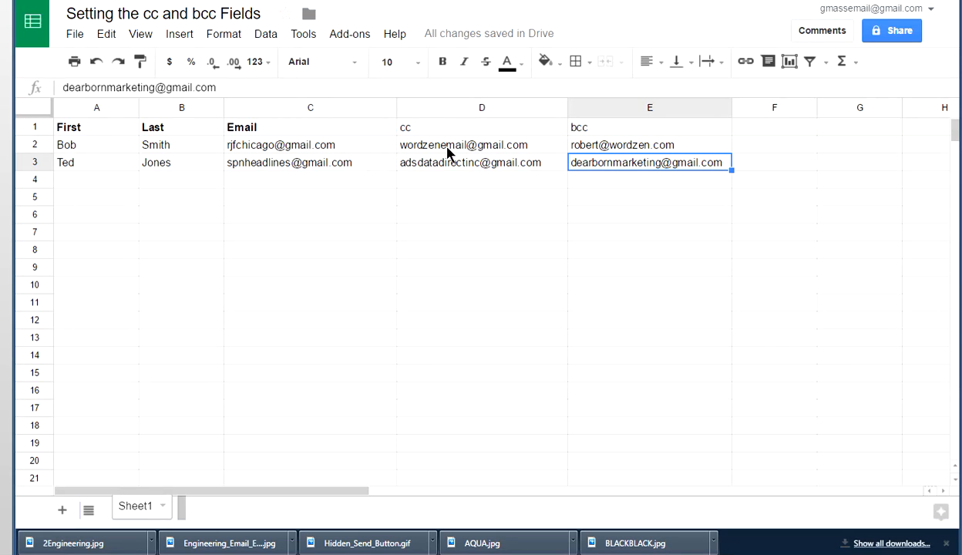
{"action": "mouse_move", "coordinate": [425, 145]}
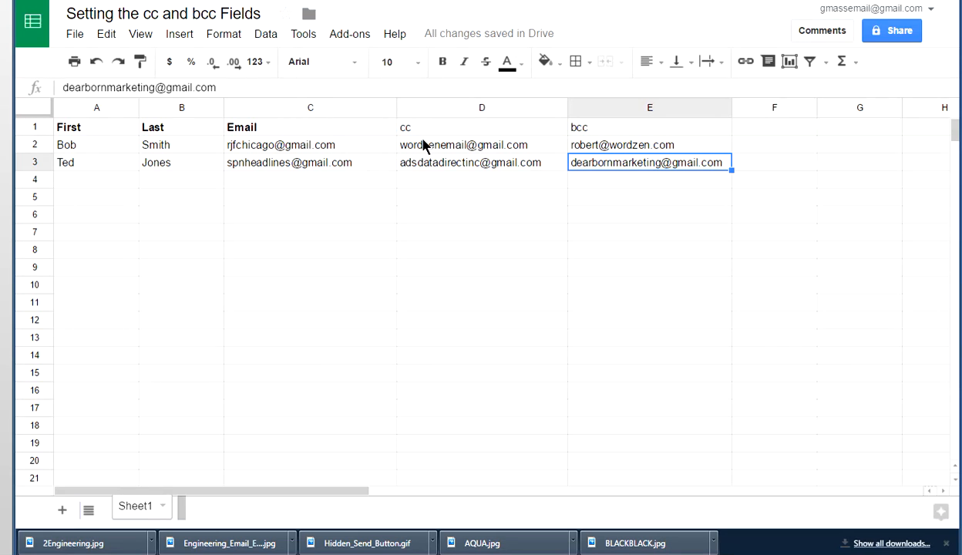
{"action": "mouse_move", "coordinate": [493, 154]}
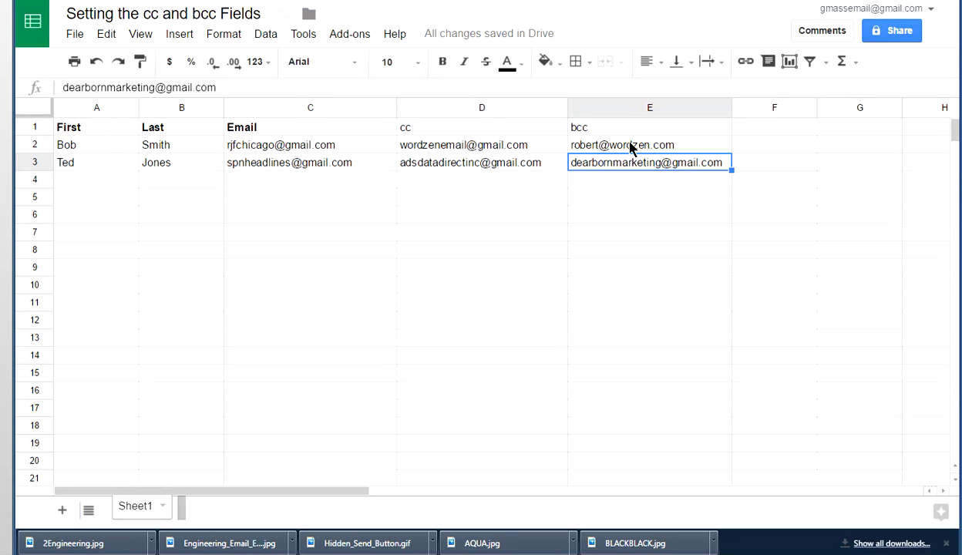
{"action": "mouse_move", "coordinate": [633, 171]}
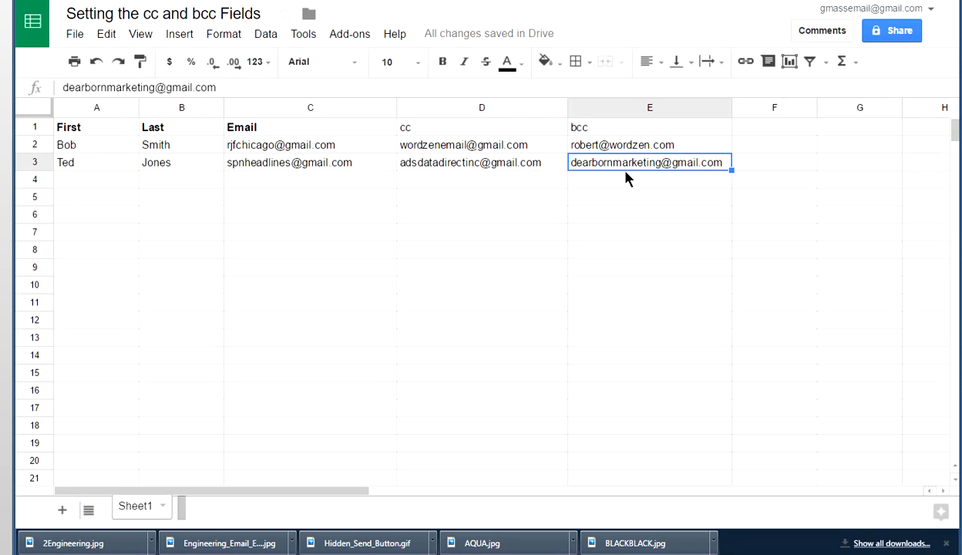
{"action": "mouse_move", "coordinate": [595, 191]}
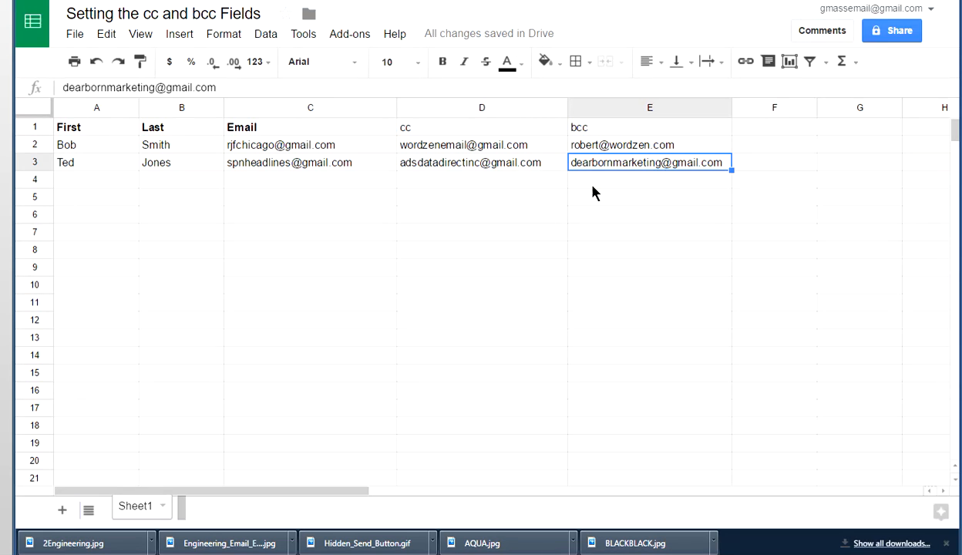
- Select the empty cell E4 below the bcc addresses in the recipient sheet
{"action": "left_click", "coordinate": [649, 179]}
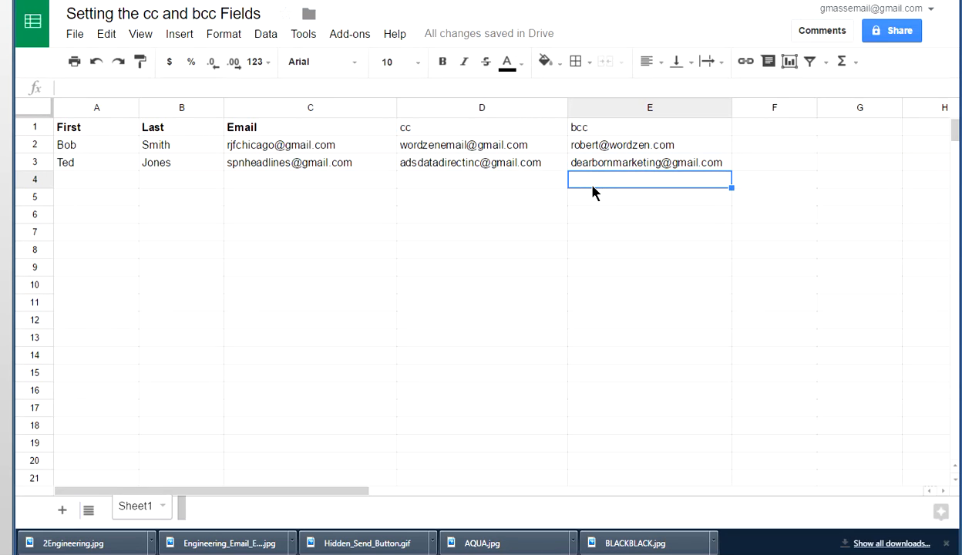
{"action": "mouse_move", "coordinate": [552, 108]}
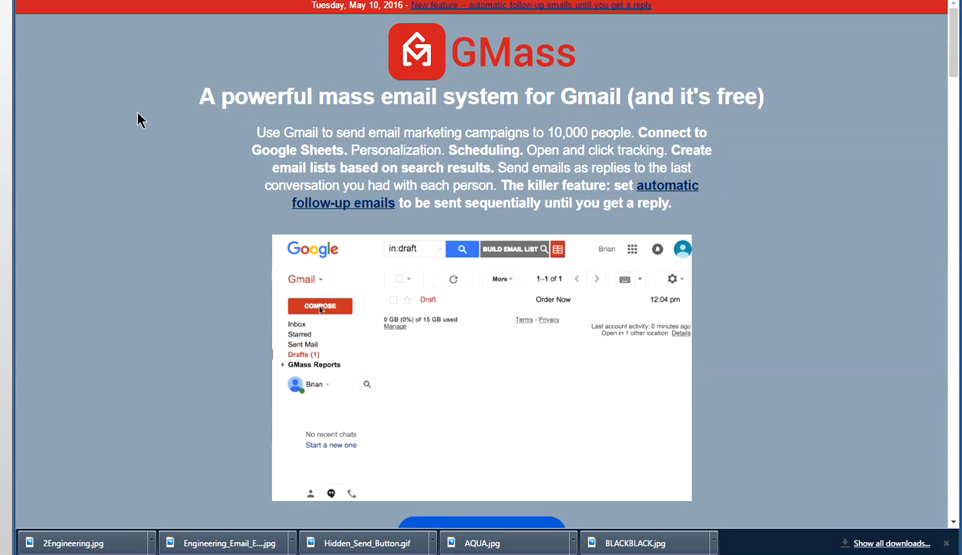
- Scroll down the GMass homepage past the Add GMass to Gmail button
{"action": "scroll", "scroll_direction": "down", "scroll_amount": 3}
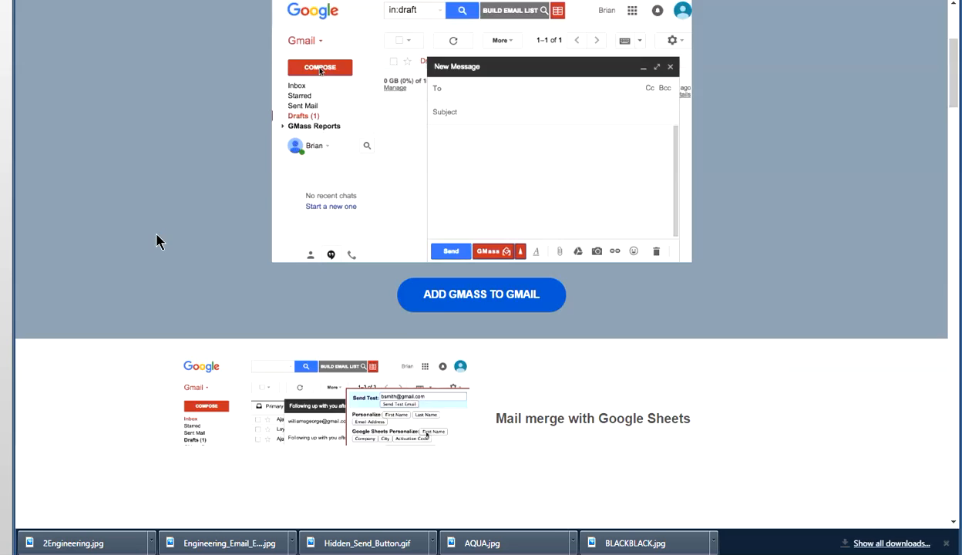
{"action": "scroll", "scroll_direction": "down", "scroll_amount": 3}
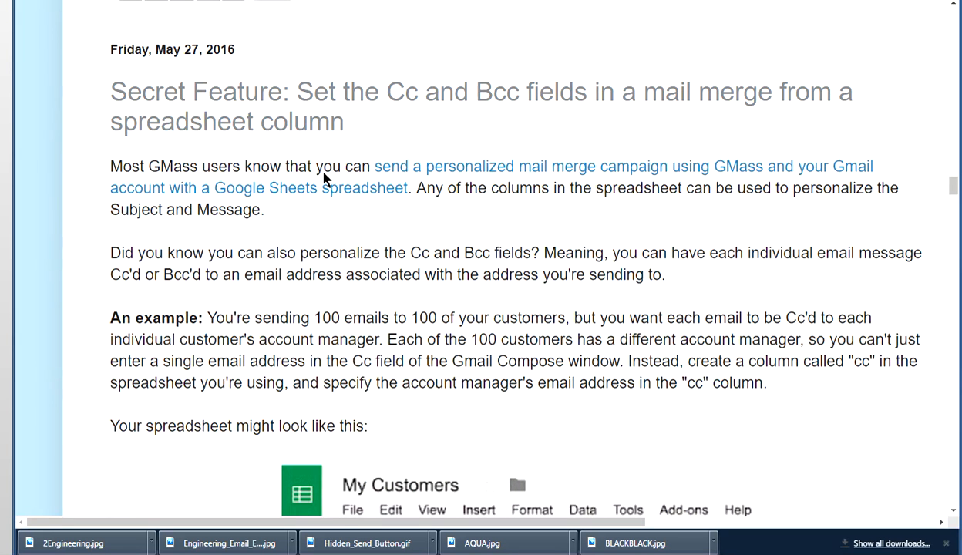
{"action": "mouse_move", "coordinate": [362, 104]}
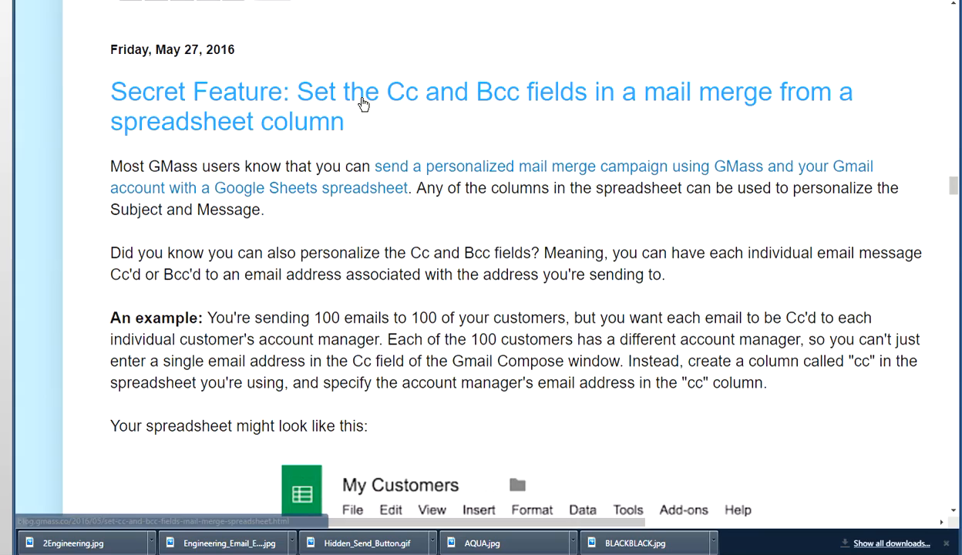
- Open the 'Secret Feature: Set the Cc and Bcc fields' blog post and scroll to the bcc paragraph
{"action": "left_click", "coordinate": [364, 104]}
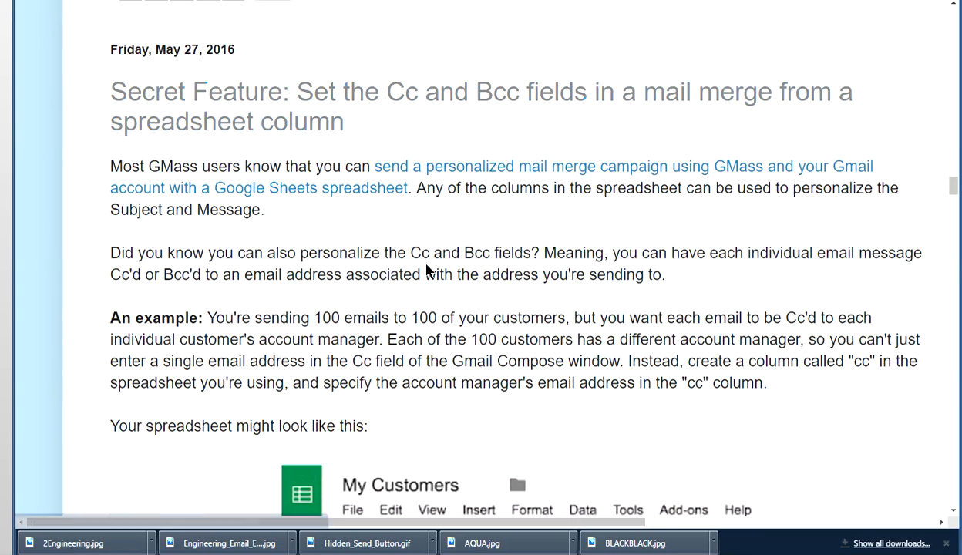
{"action": "scroll", "scroll_direction": "down", "scroll_amount": 3}
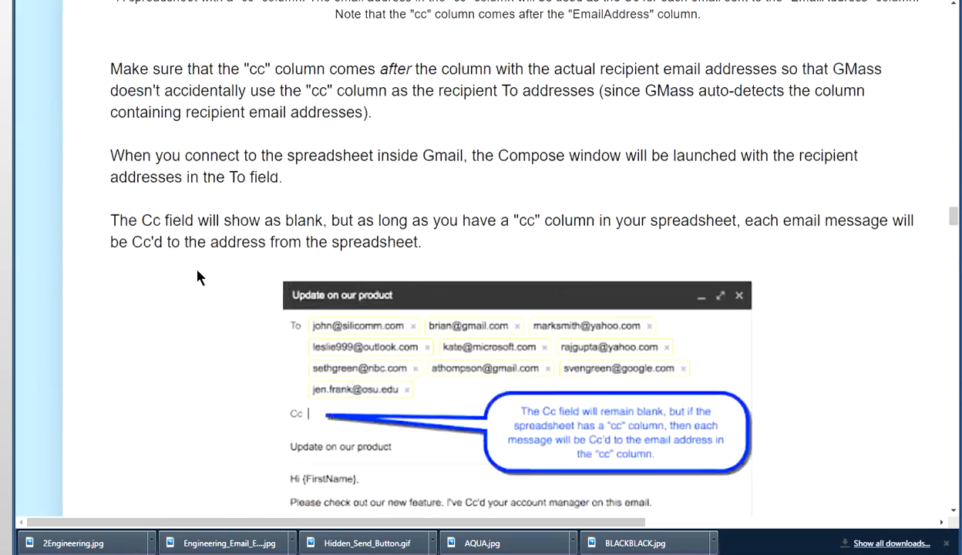
{"action": "scroll", "scroll_direction": "down", "scroll_amount": 3}
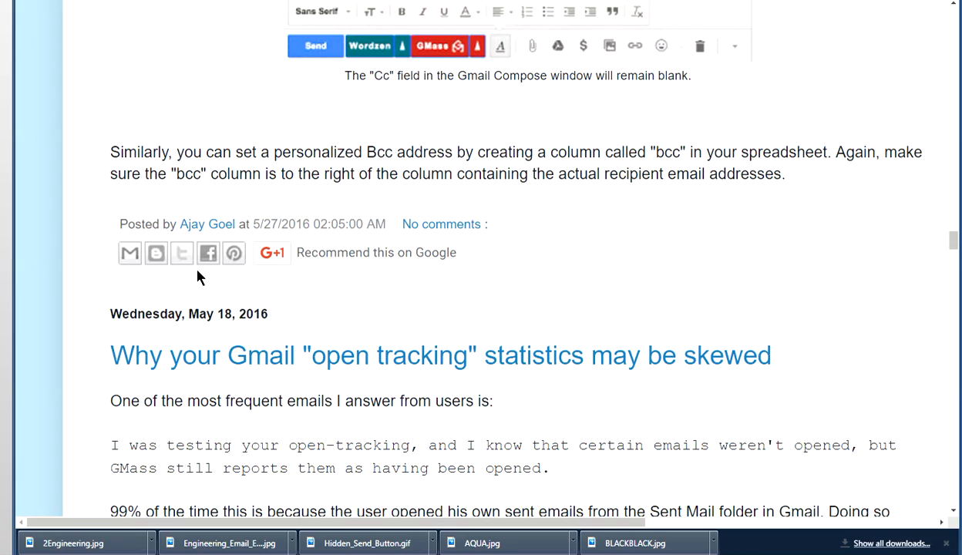
{"action": "mouse_move", "coordinate": [362, 497]}
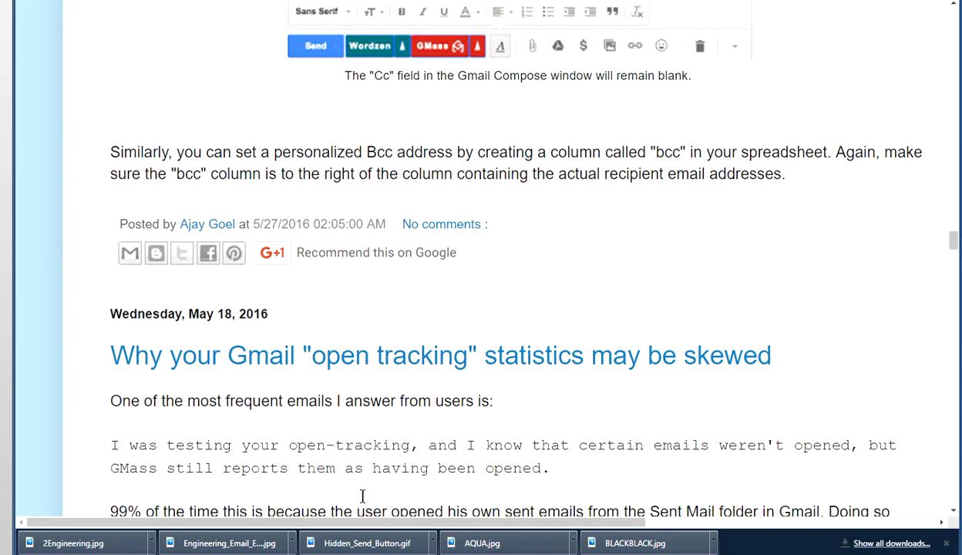